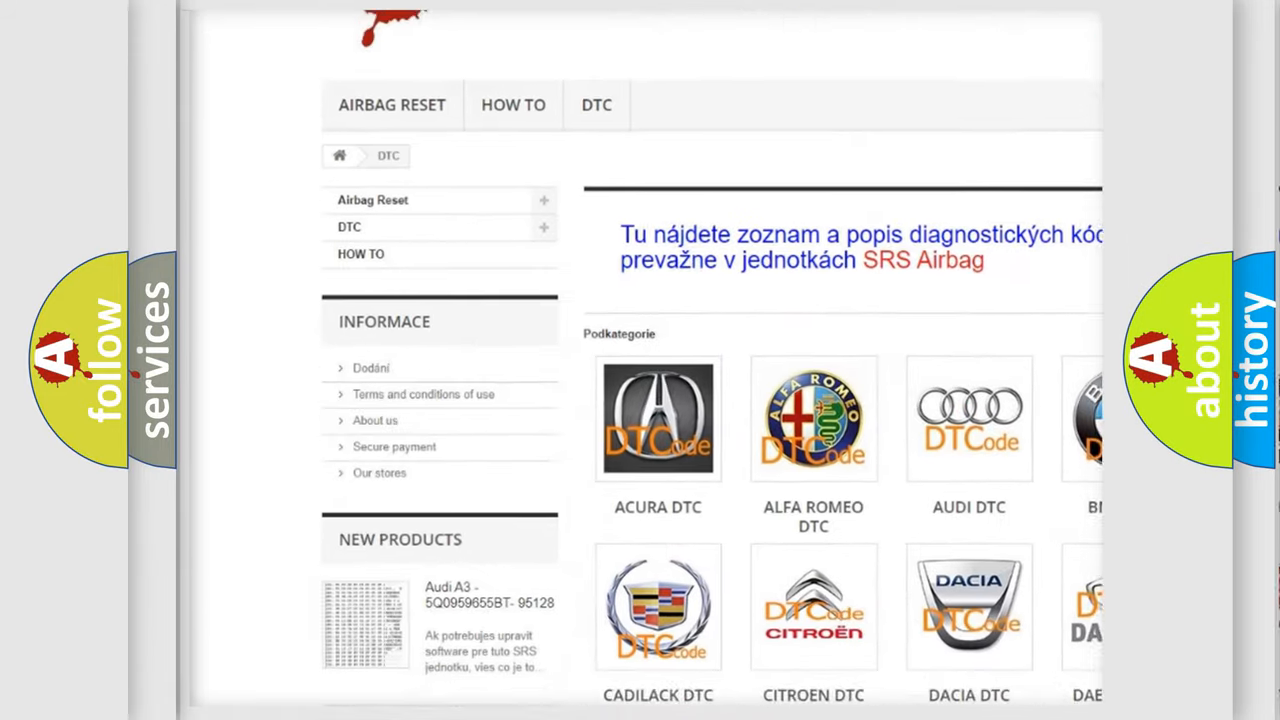
{"action": "scroll", "scroll_direction": "down", "scroll_amount": 3}
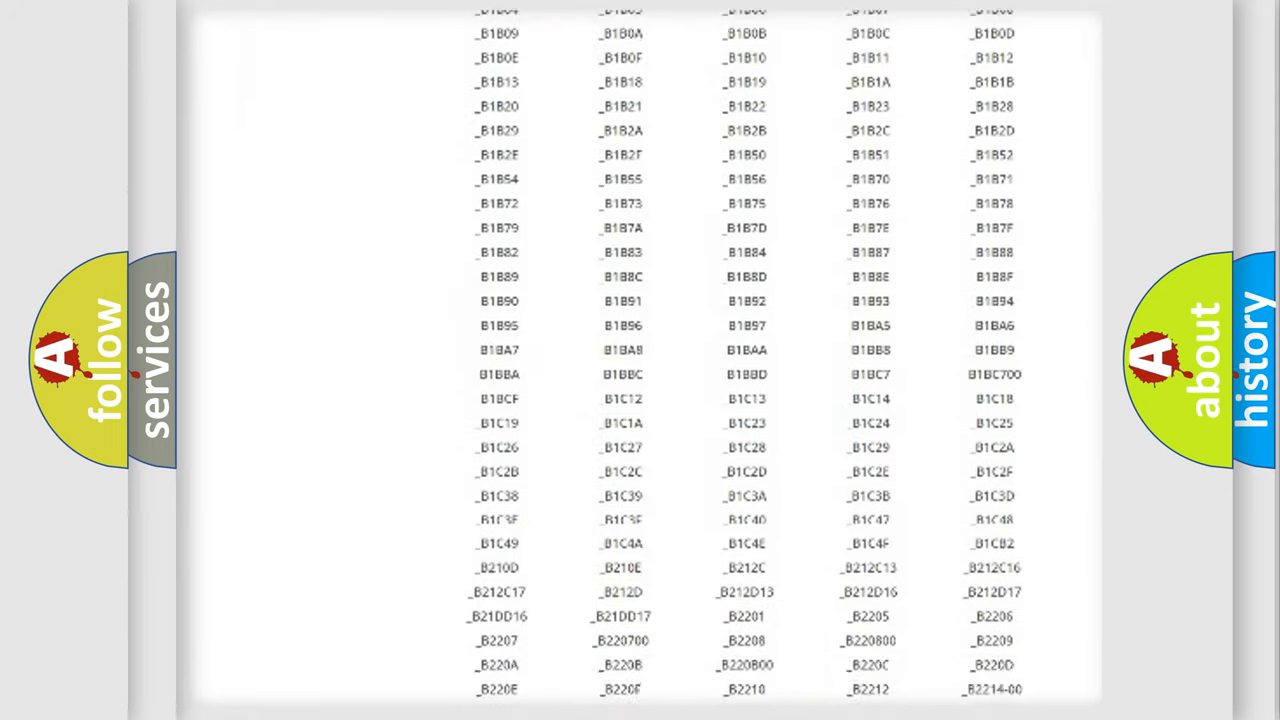
{"action": "scroll", "scroll_direction": "up", "scroll_amount": 3}
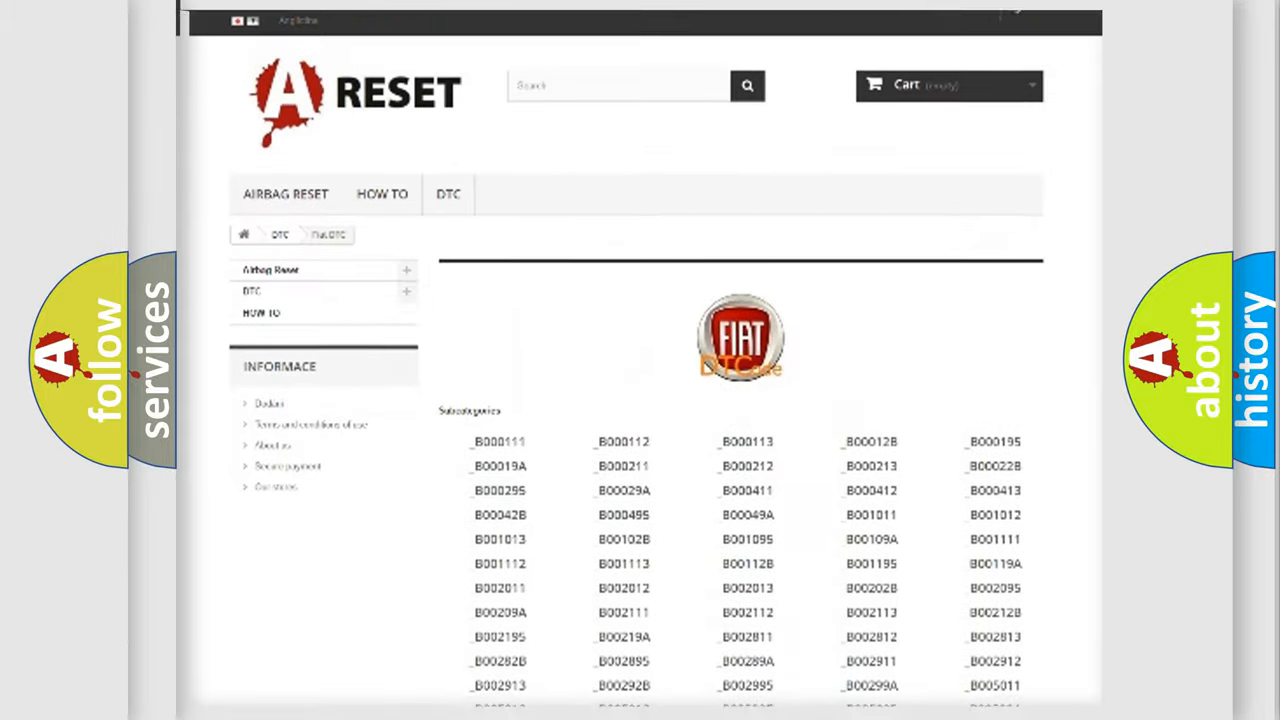